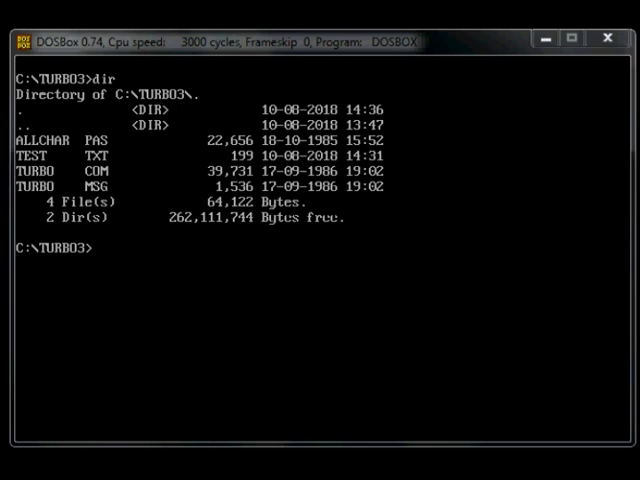
mouse_move(267, 52)
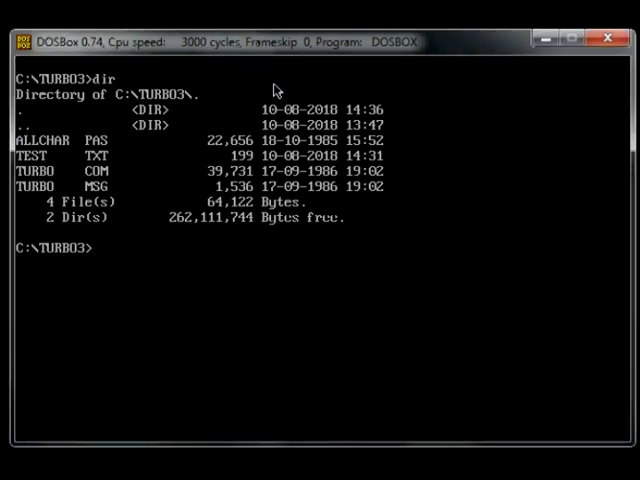
mouse_move(399, 138)
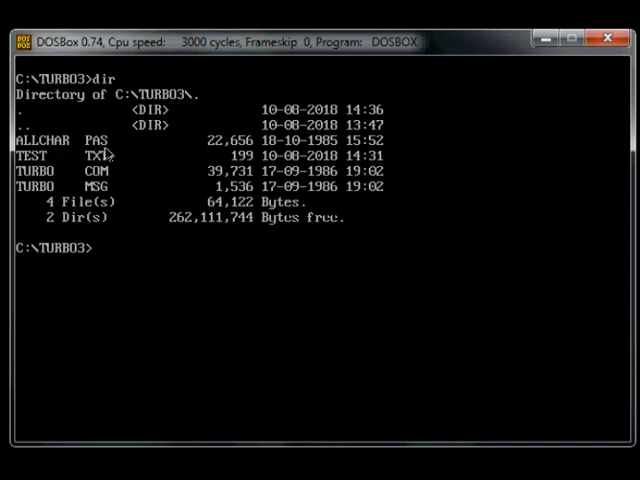
mouse_move(378, 150)
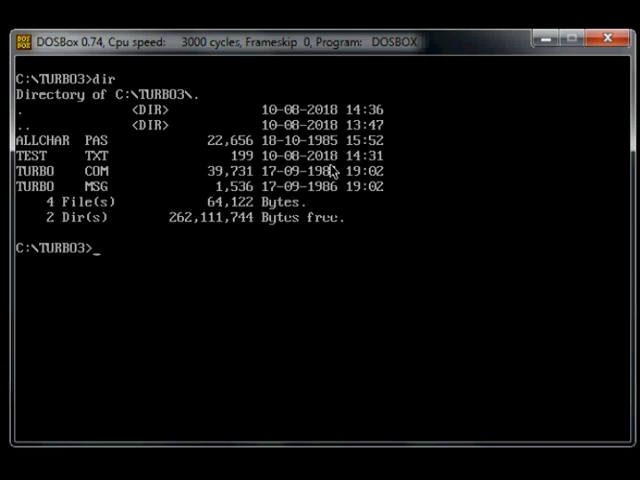
mouse_move(335, 165)
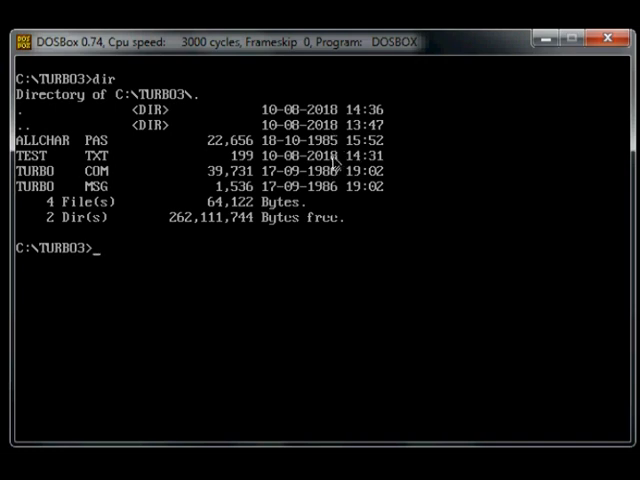
mouse_move(455, 160)
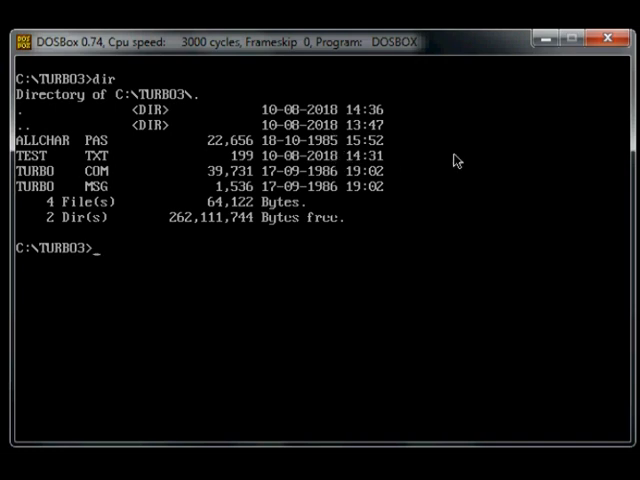
Delete TEST.TXT, list the folder's three remaining files, and begin typing 'turbo'.
type("del")
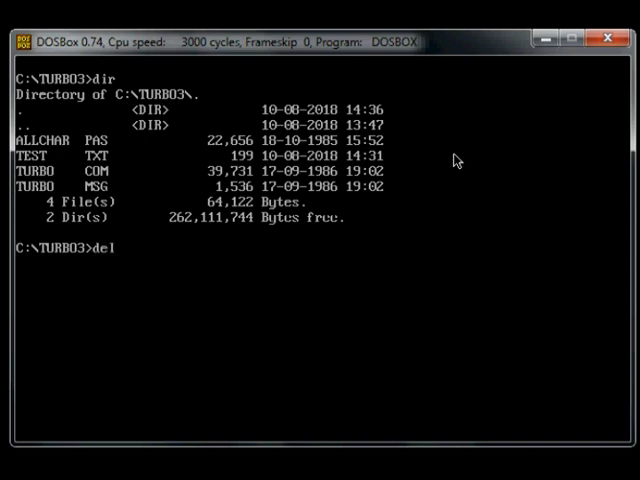
type("test.tx")
type("dir")
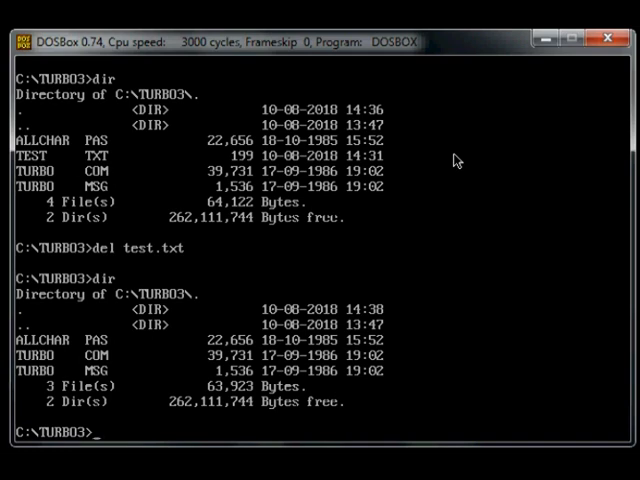
type("tur")
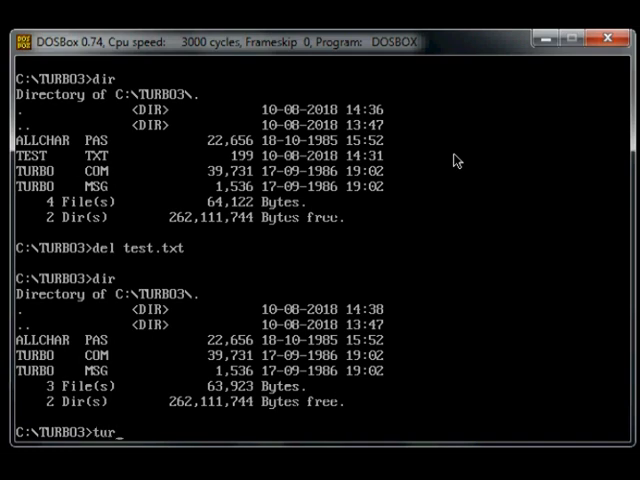
Launch Turbo Pascal 3.0 and load ALLCHAR as the work file.
key("Return")
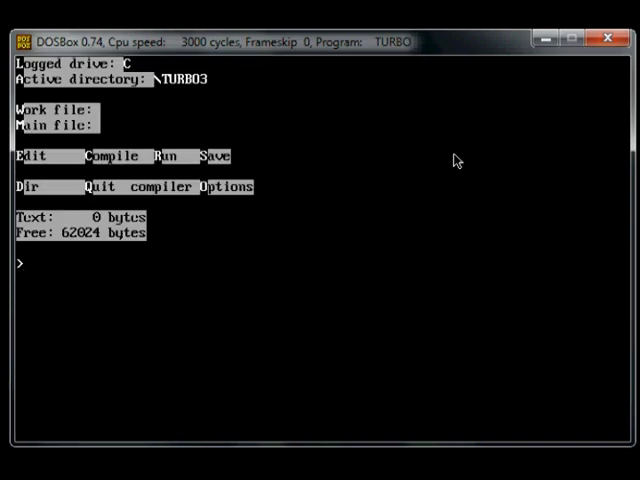
type("ame: a")
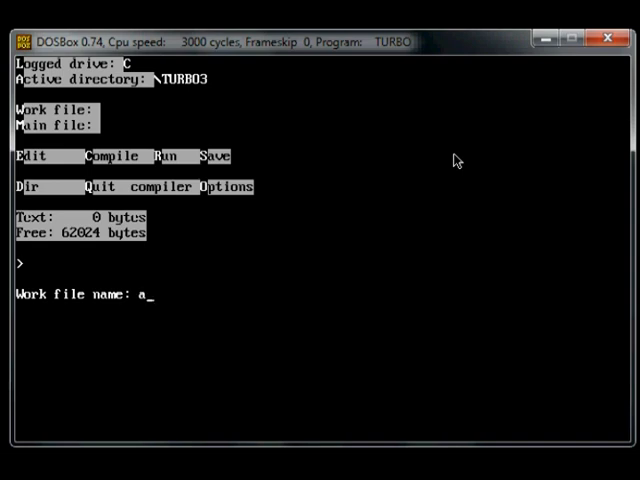
type("llchar")
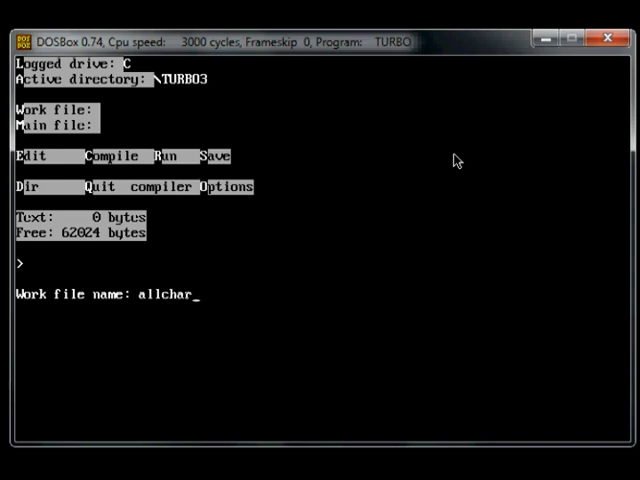
key("Return")
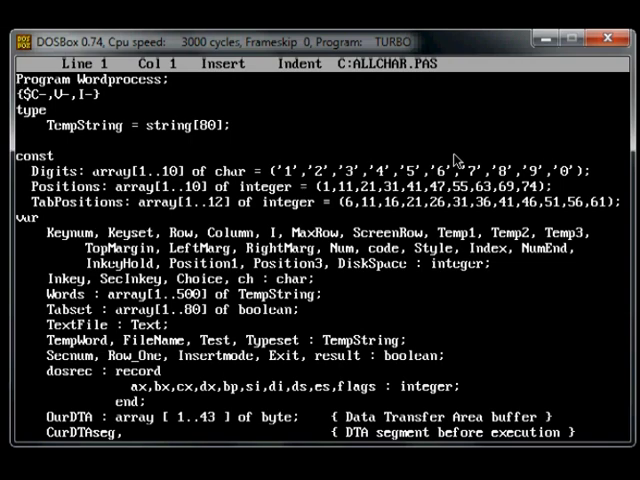
Scroll through the ALLCHAR.PAS source to its final end at line 941.
scroll("down", 3)
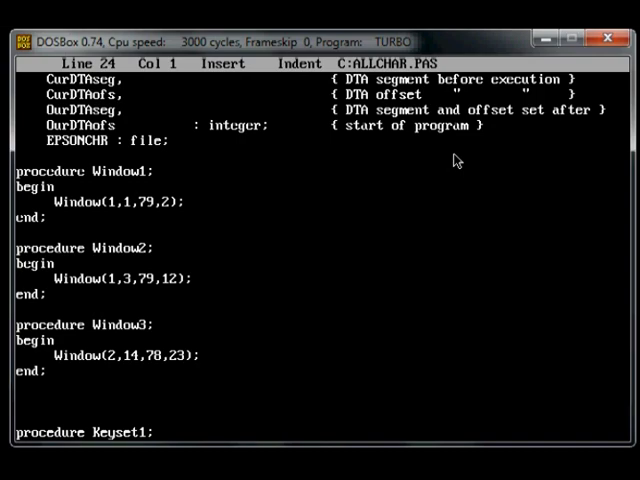
scroll("down", 3)
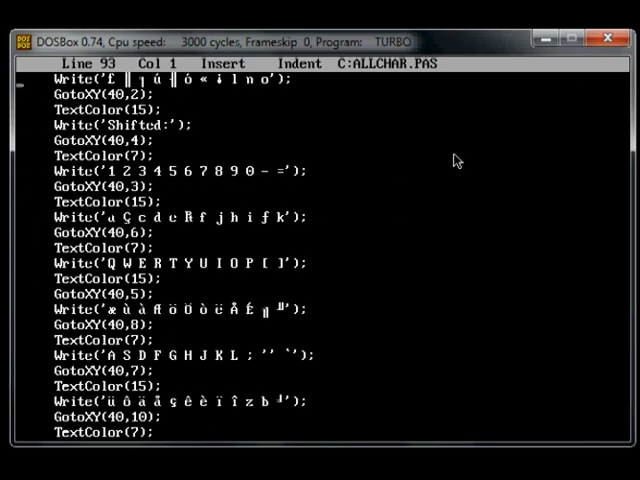
scroll("down", 3)
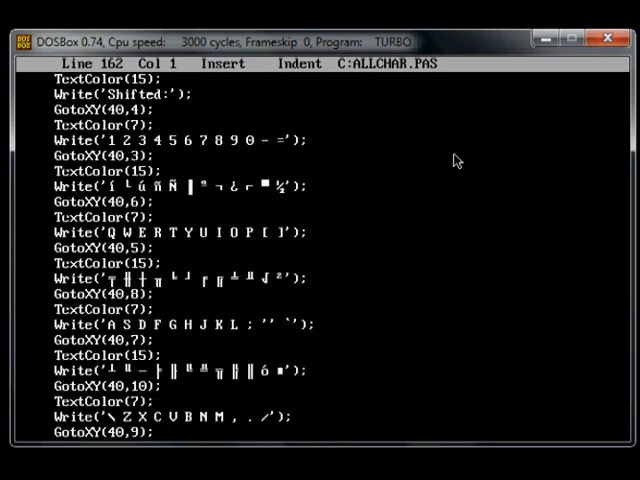
scroll("down", 3)
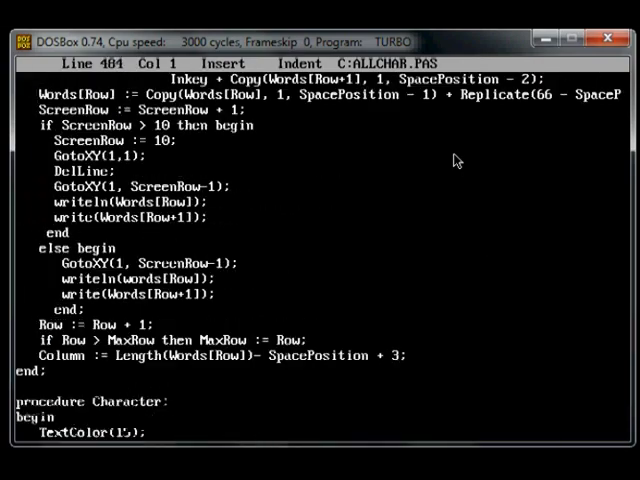
scroll("down", 3)
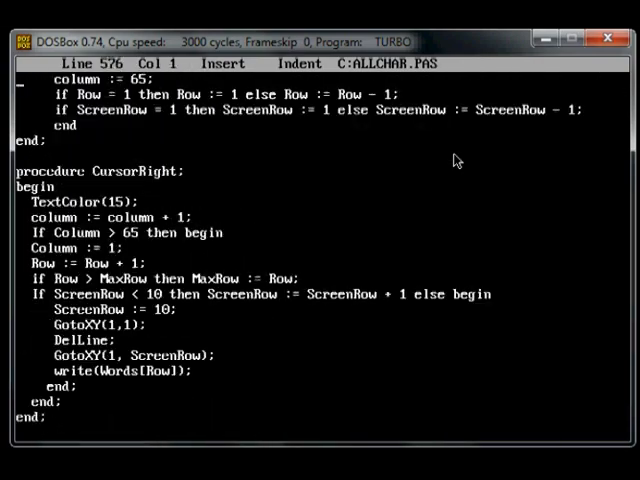
scroll("down", 3)
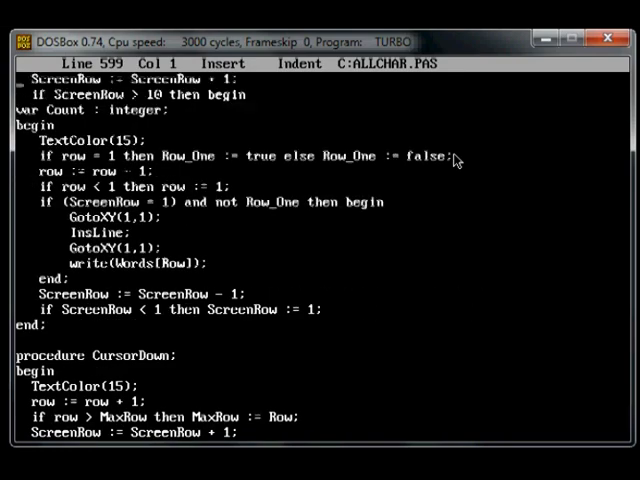
scroll("down", 3)
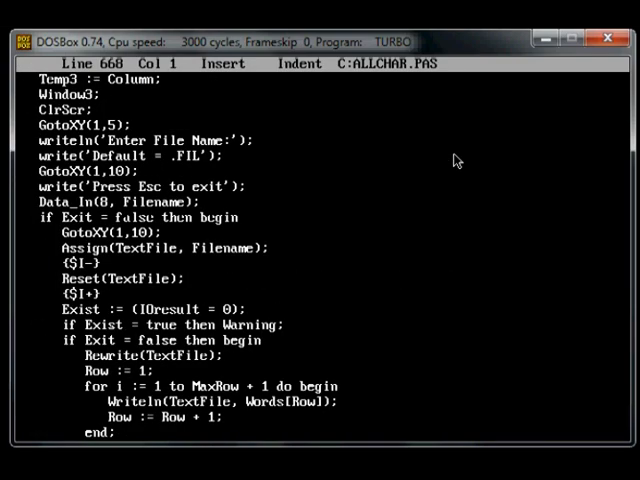
scroll("down", 3)
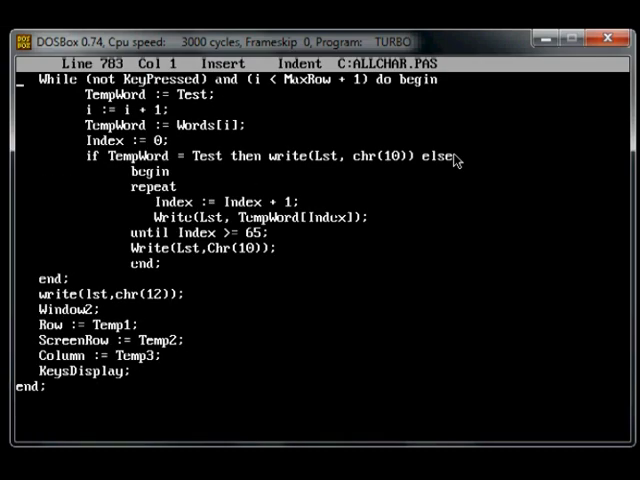
scroll("down", 3)
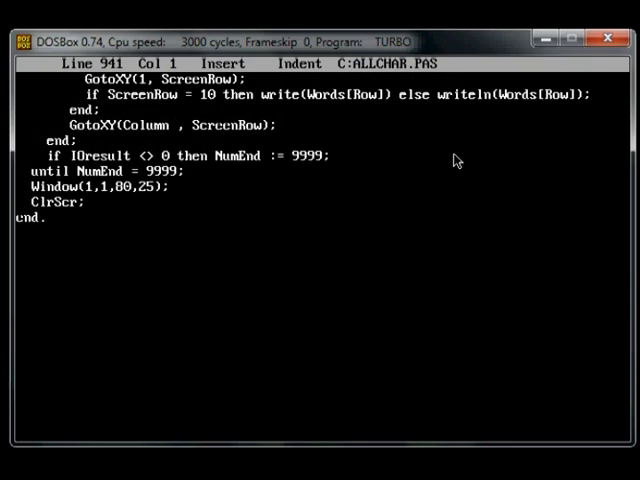
scroll("down", 3)
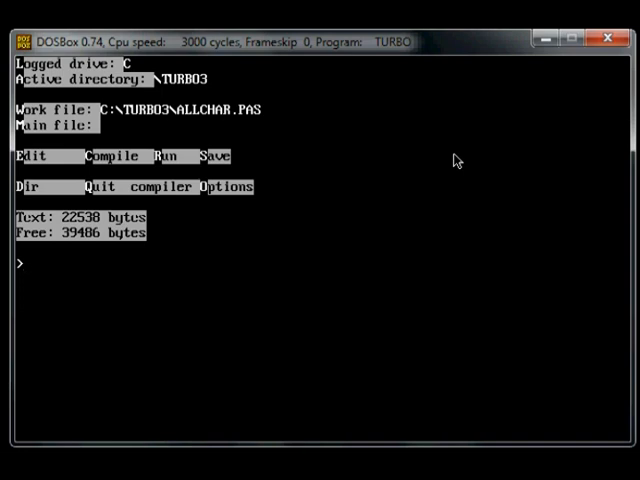
Compile ALLCHAR.PAS to ALLCHAR.COM, quit to DOS, and list the folder.
left_click(112, 156)
type("dir")
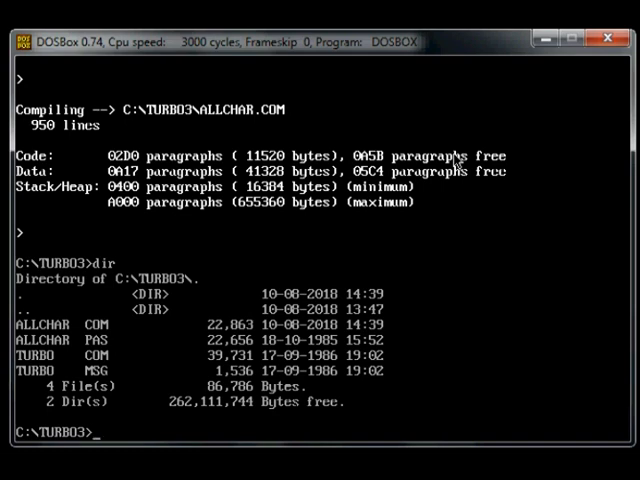
Run ALLCHAR from the DOS prompt to open its Keyset 1 editor screen.
type("all")
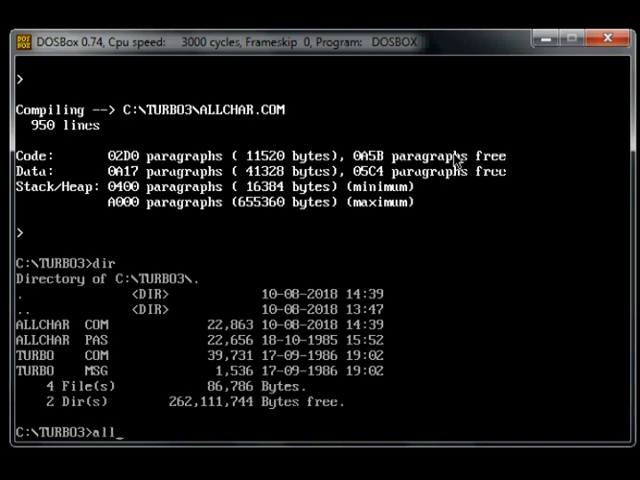
type("char")
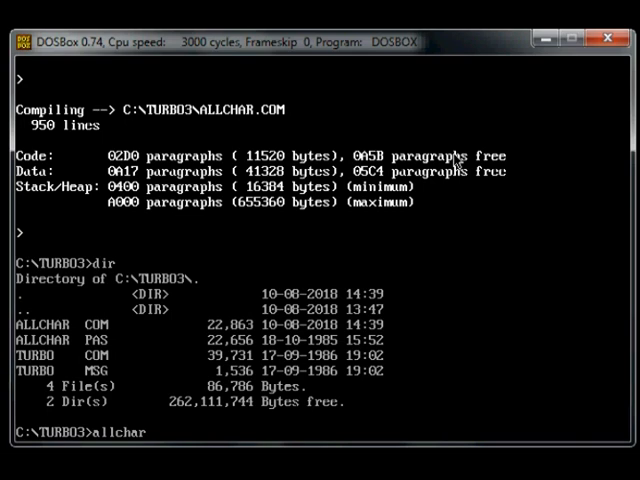
key("Return")
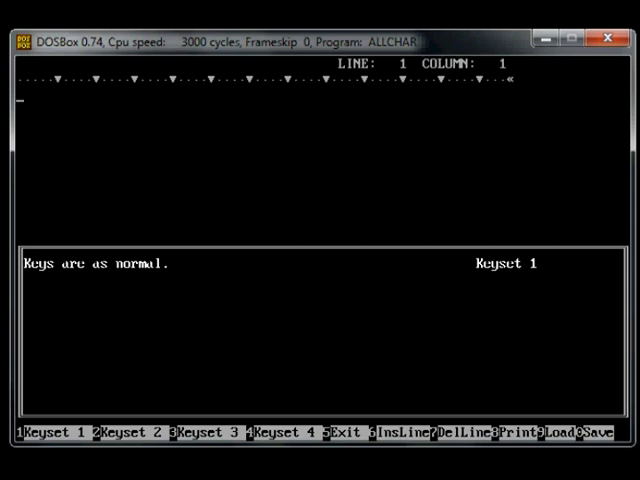
mouse_move(120, 90)
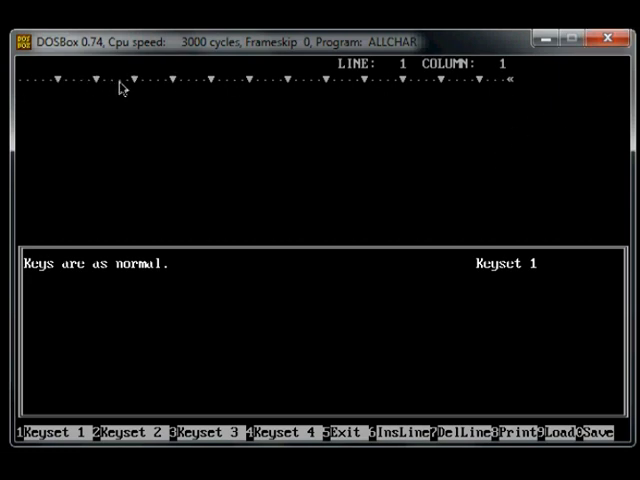
mouse_move(442, 131)
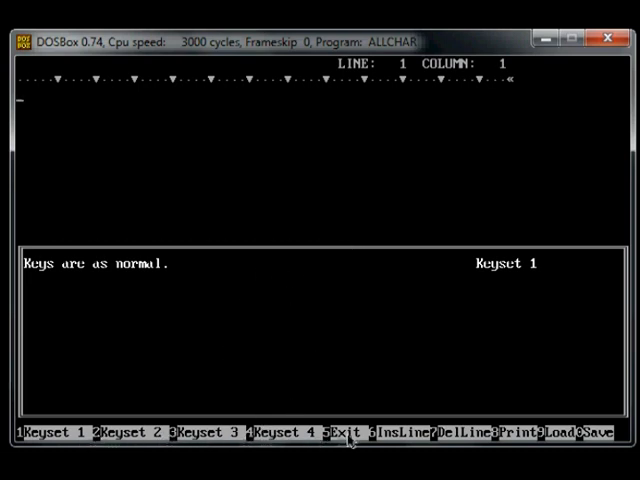
mouse_move(313, 133)
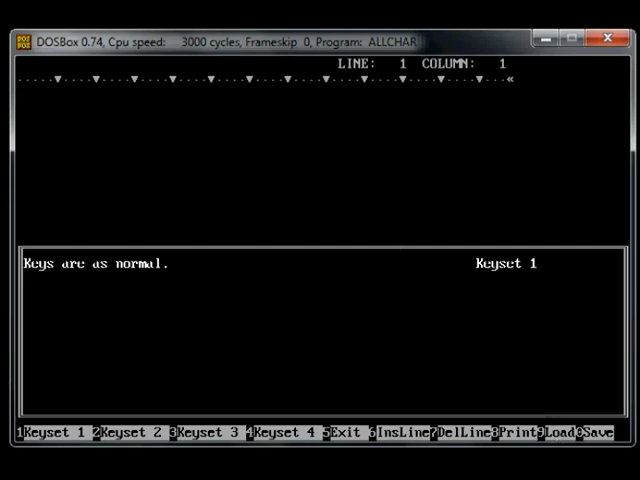
Type the first line 'All work and no play makes Jack a dull boy.'.
type("Al")
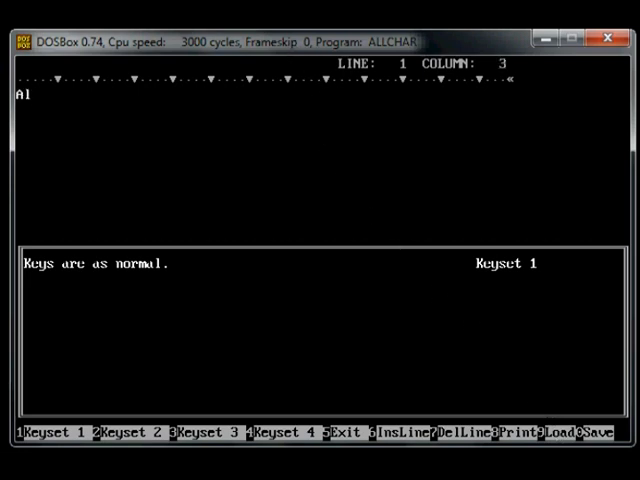
type("ll wo")
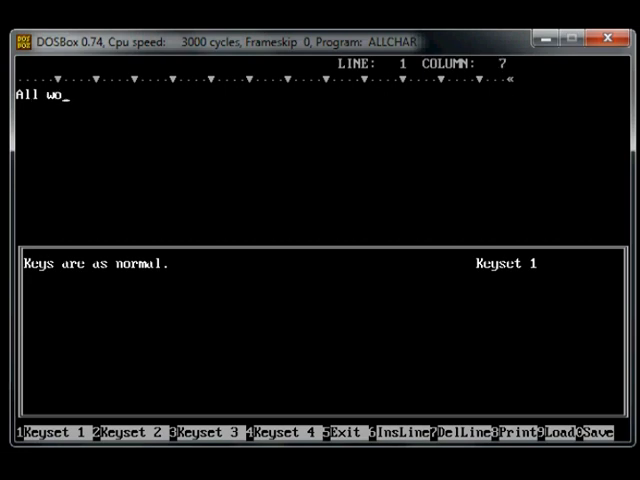
type("rk and")
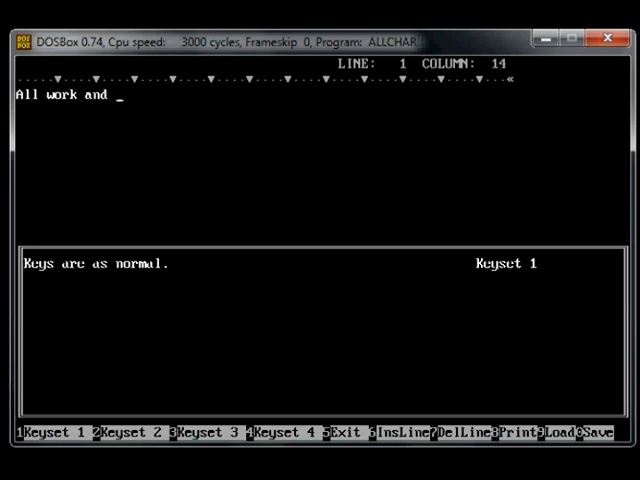
type("n")
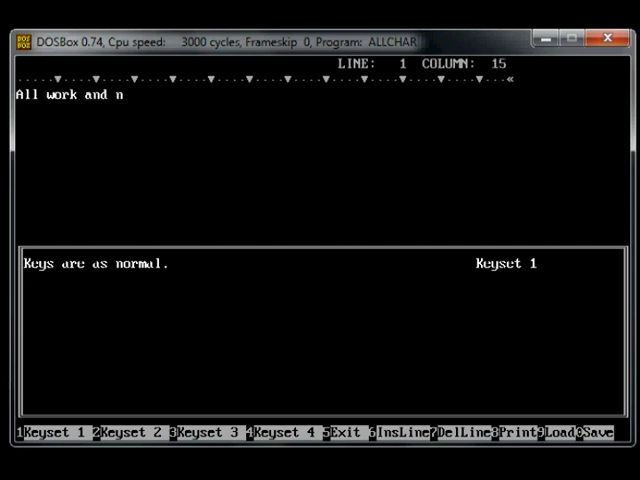
type("o play")
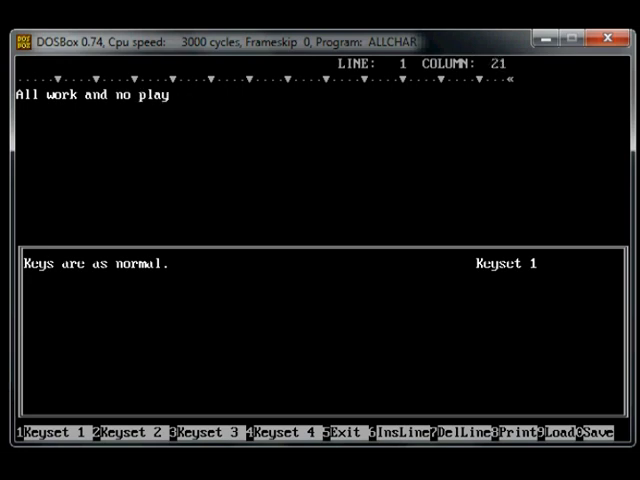
type("makes")
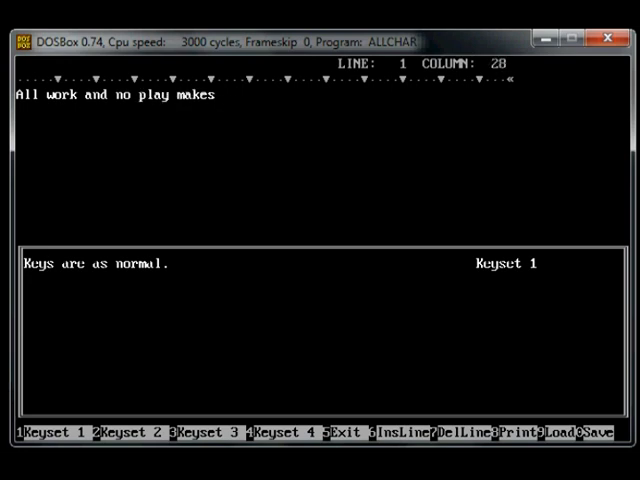
type("Jack a")
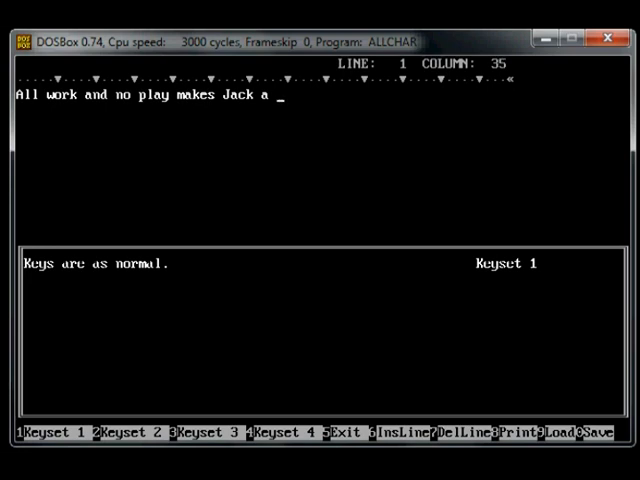
type("dull b")
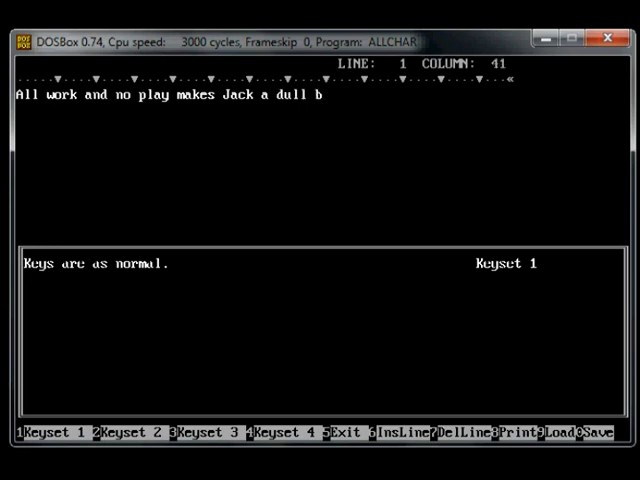
type("oy.")
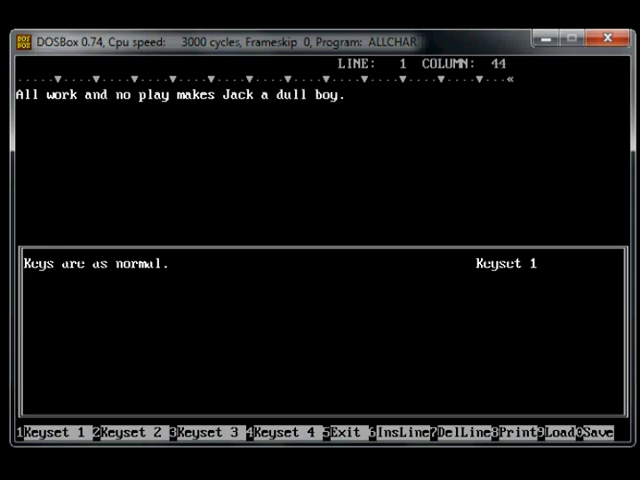
Type the sentence a second time and bring up the file-name prompt.
type("Al")
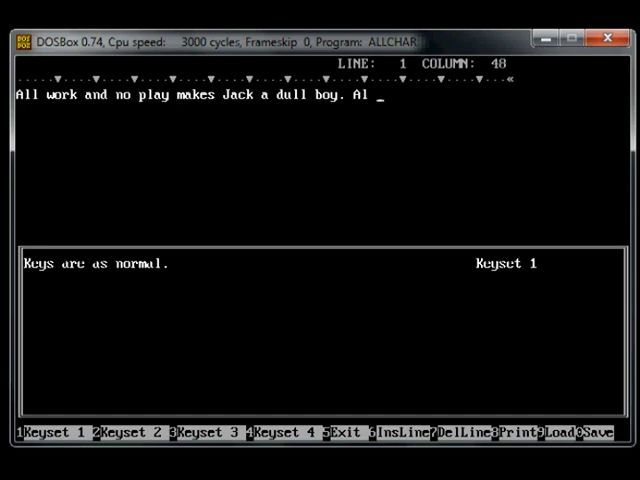
type("l work and no")
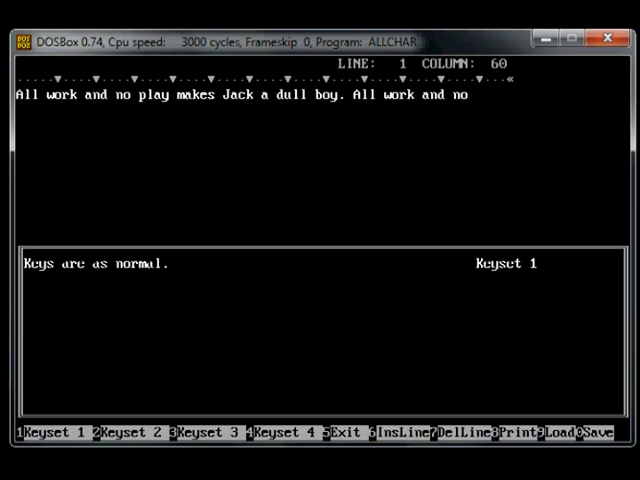
type("play")
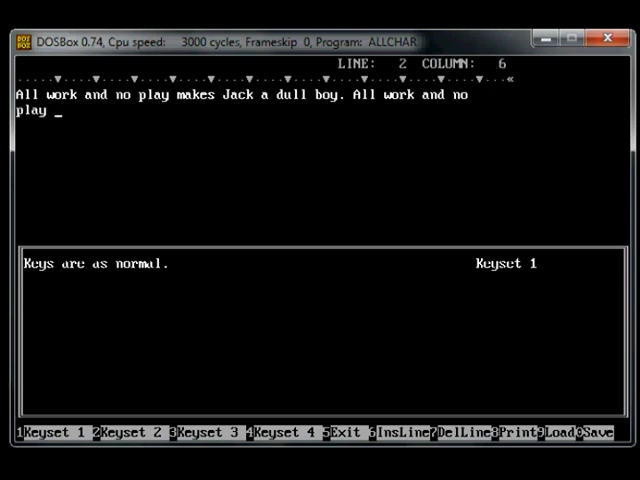
type("makes")
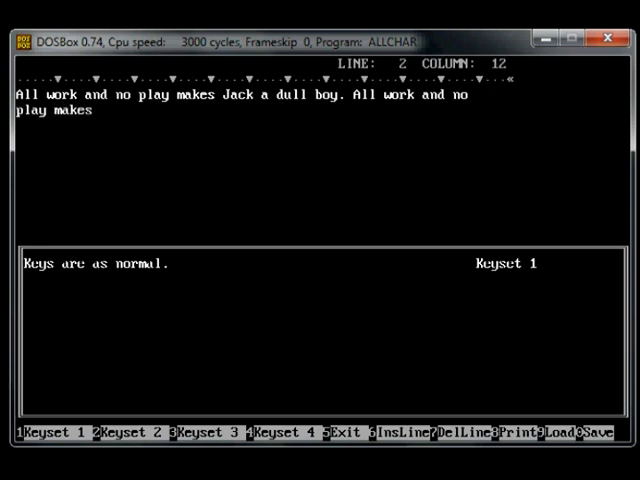
type("Jack")
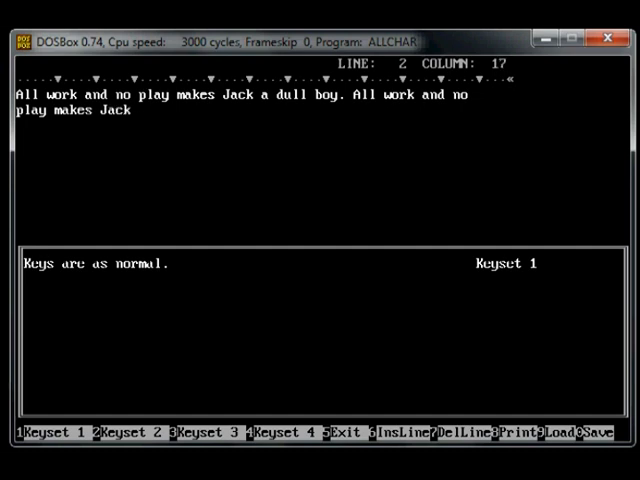
type("a dull bo")
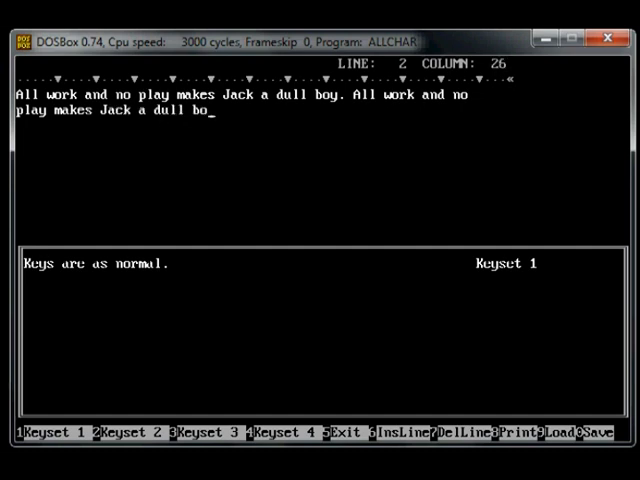
type("y.")
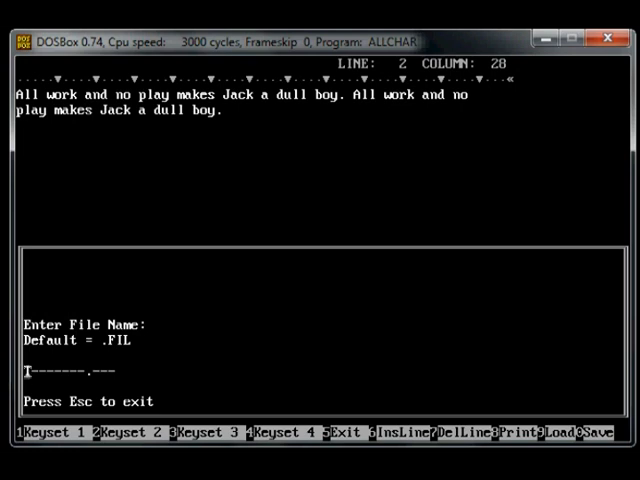
Save the text as TEST and exit ALLCHAR to the C:\TURBO3 prompt.
type("TEST")
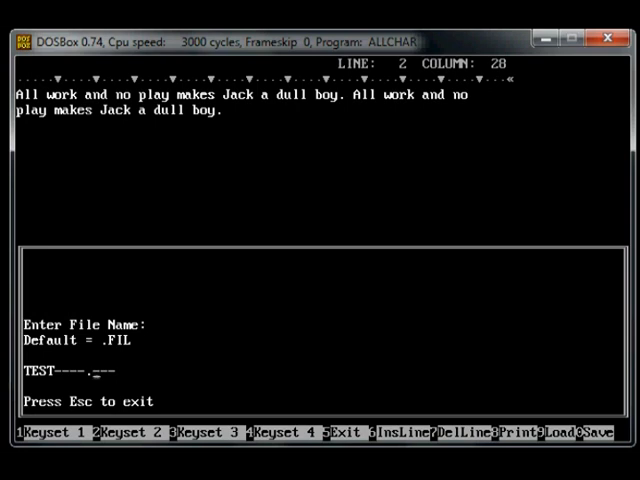
key("Escape")
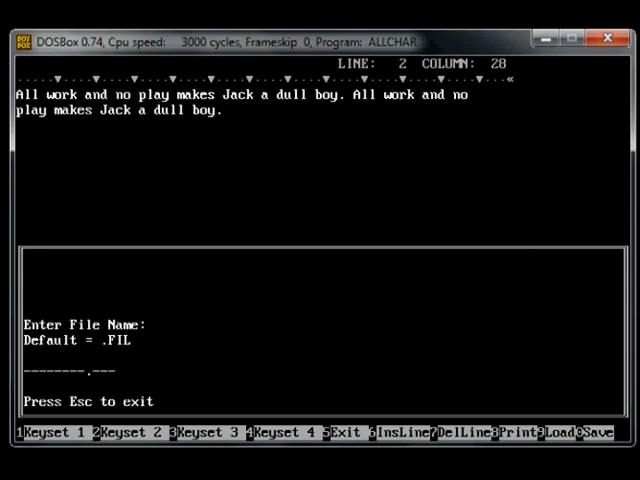
key("Escape")
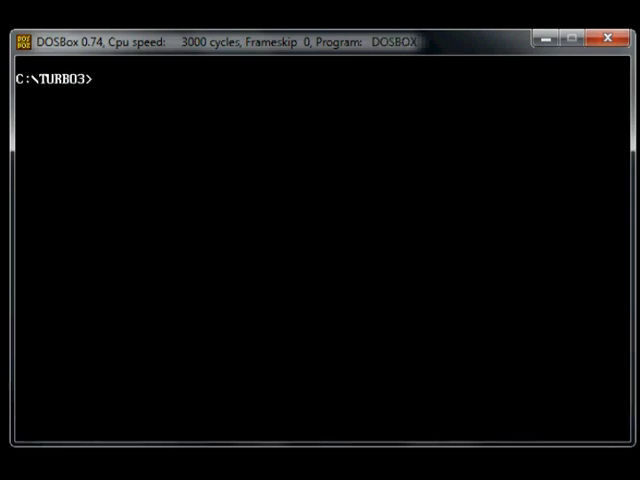
Run dir to show TEST.TXT (199 bytes) alongside the ALLCHAR and TURBO files.
type("di")
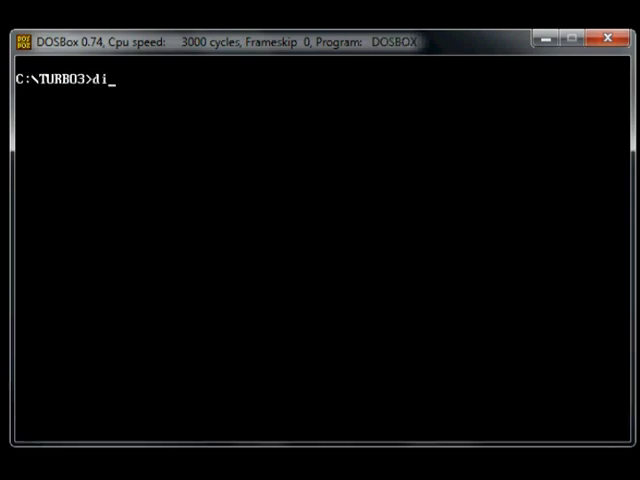
key("Return")
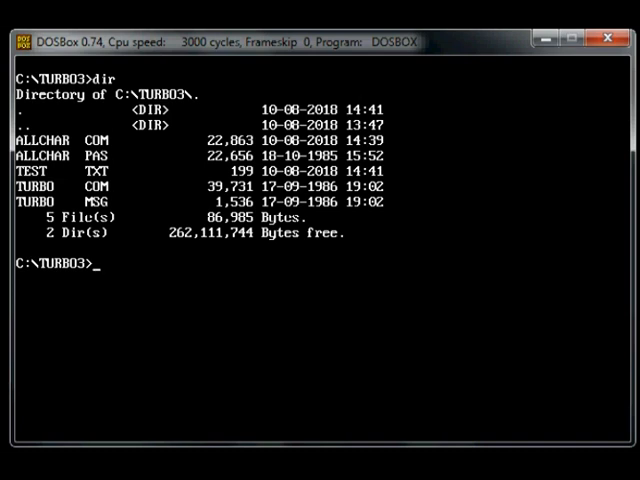
Enter the command 'type test.txt' at the prompt without running it.
type("type te")
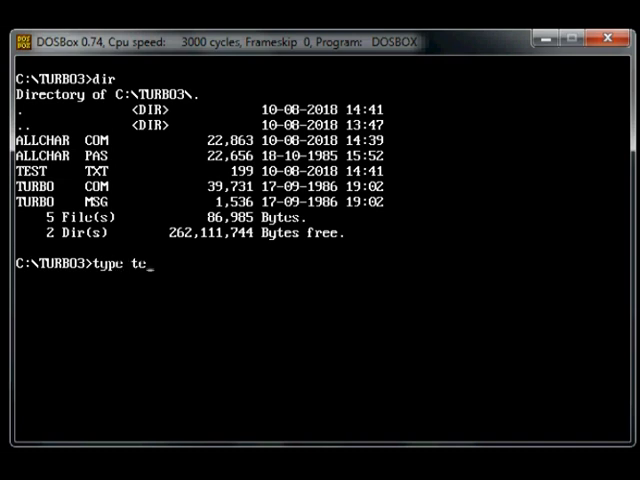
type("st.")
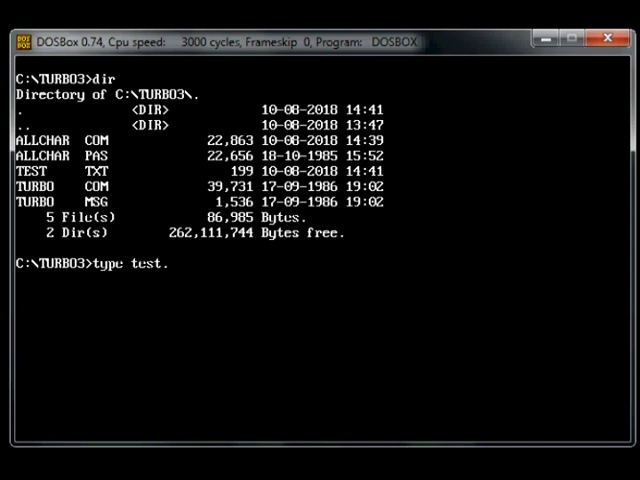
type("txt")
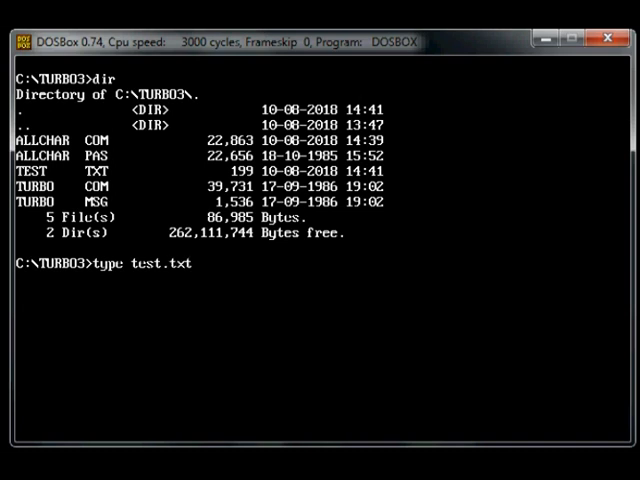